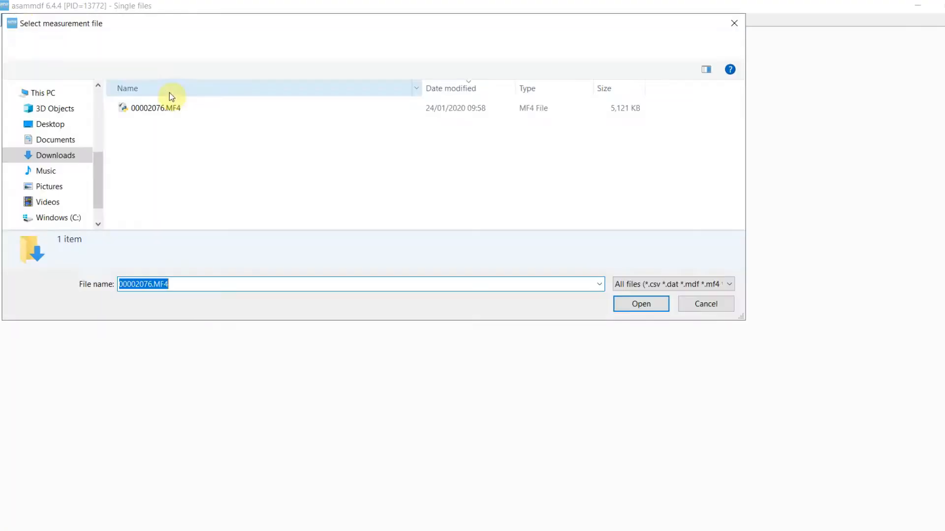
Step: Open 00002076.MF4 and view its CAN_DataFrame table with 'Time as date' ticked
left_click(641, 304)
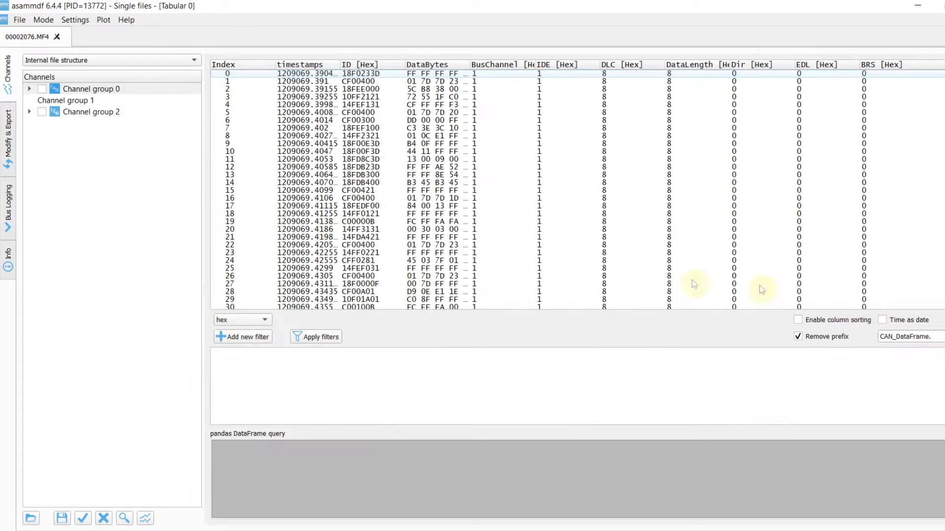
left_click(883, 320)
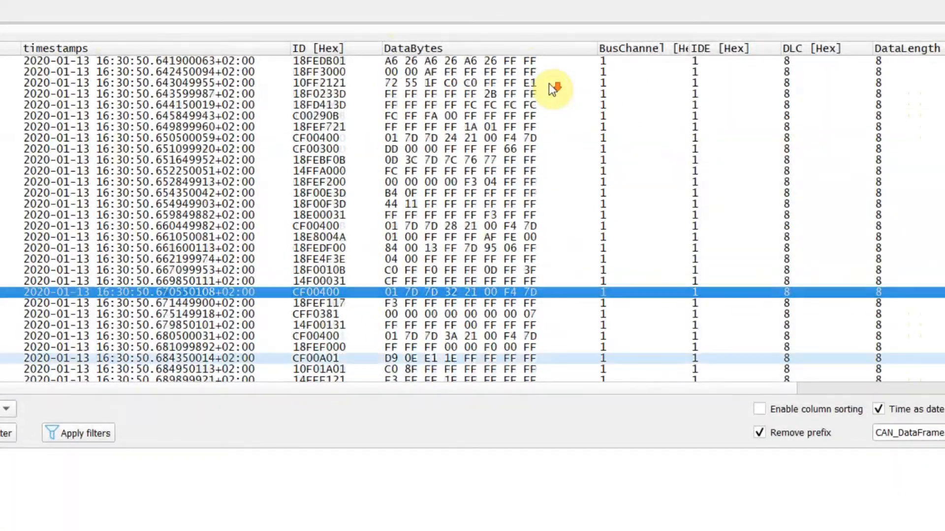
scroll("down", 3)
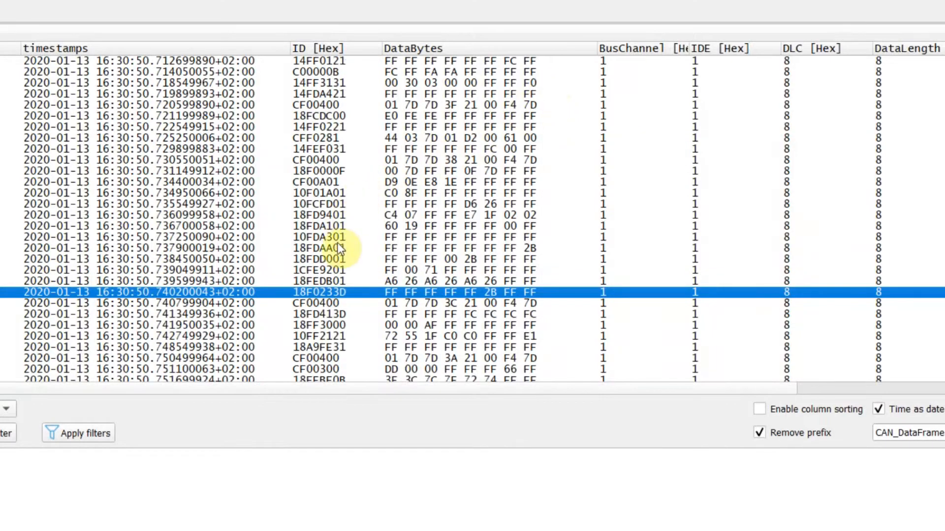
left_click(325, 302)
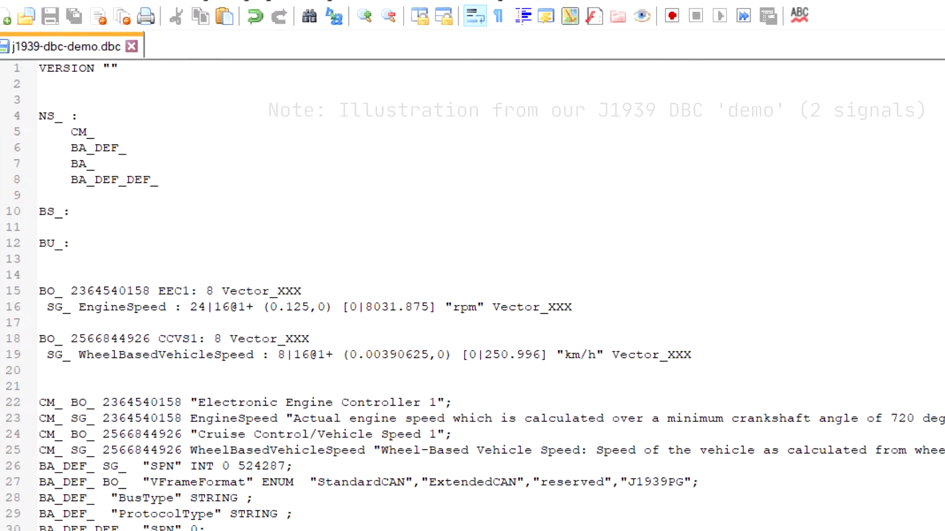
Step: Scroll through the BO_/SG_ definitions in j1939-dbc-demo.dbc
scroll("down", 3)
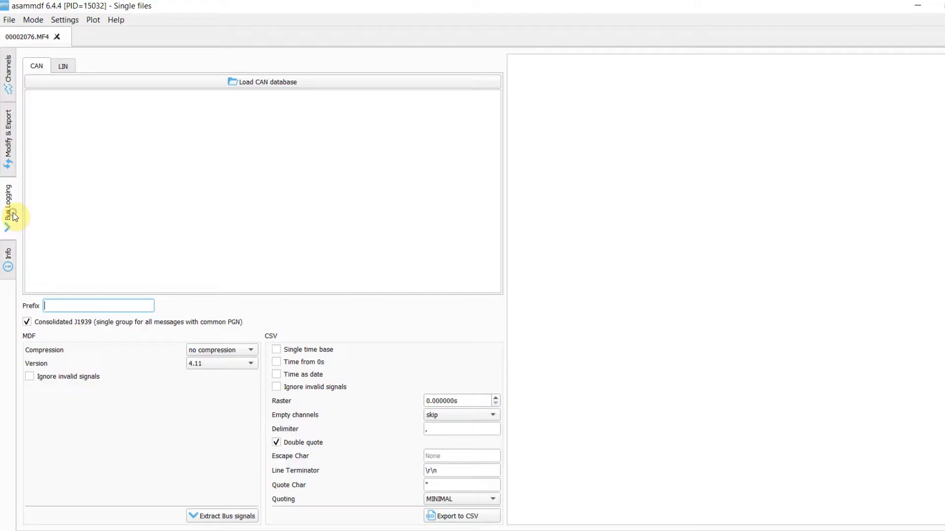
Step: Extract the bus signals into a new file saved as j1939-output.mf4 and browse its channels
left_click(262, 82)
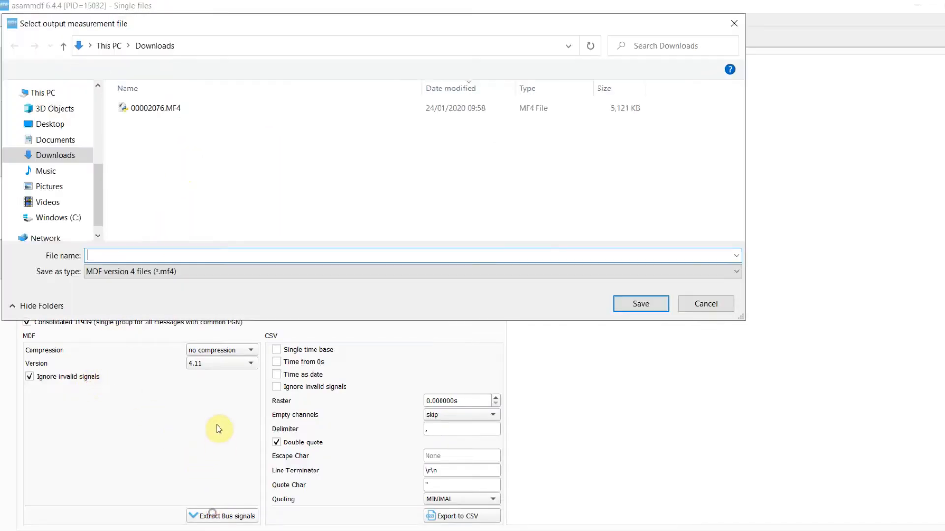
left_click(640, 304)
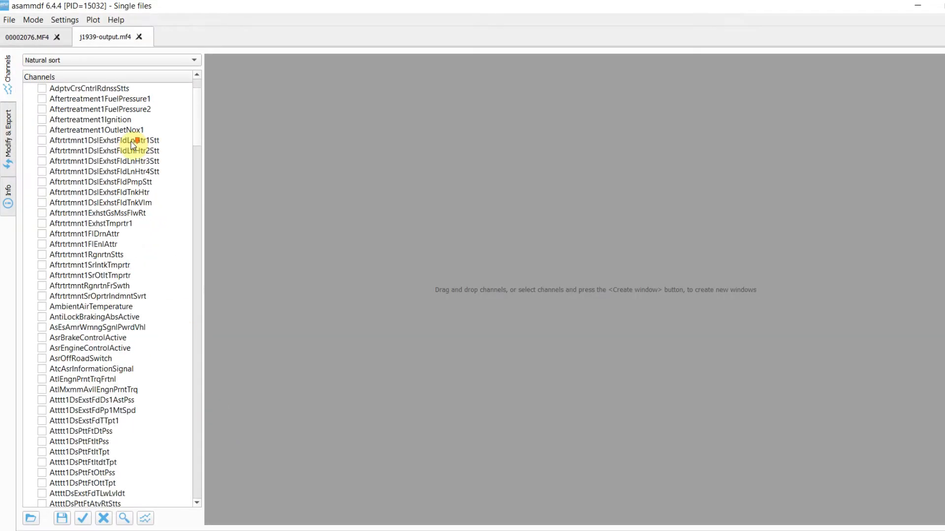
scroll("down", 3)
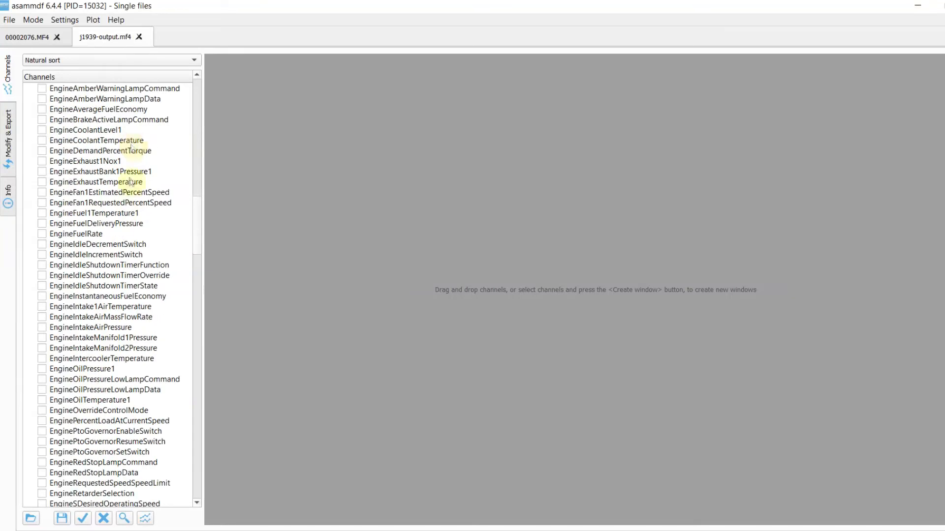